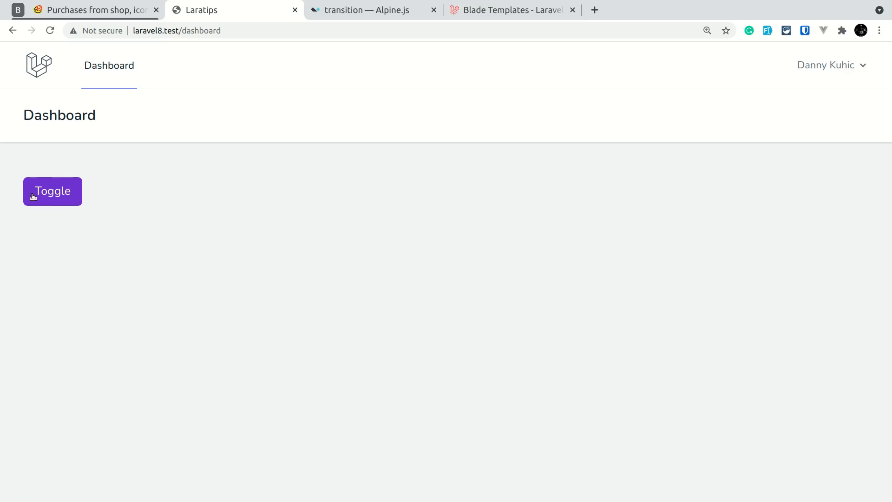
Step: Toggle the Simple Toggle Transition card, then highlight the Blade::directive datetime example in the docs
click(52, 190)
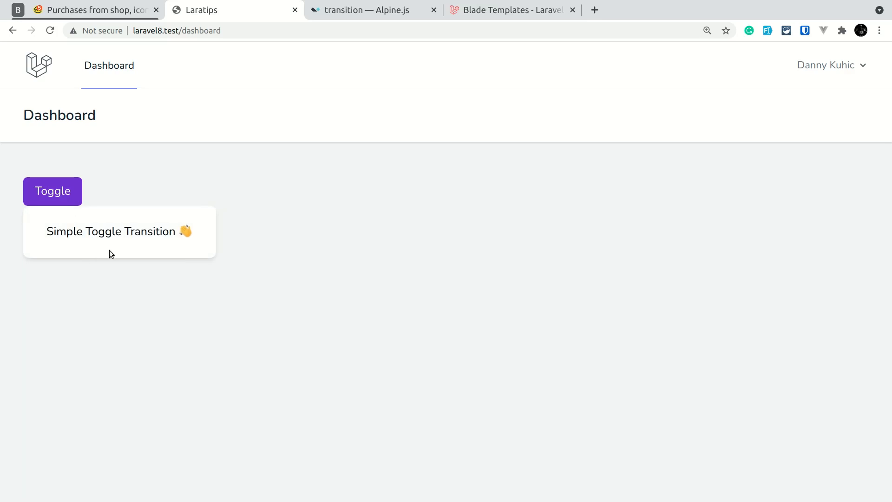
mouse_move(128, 254)
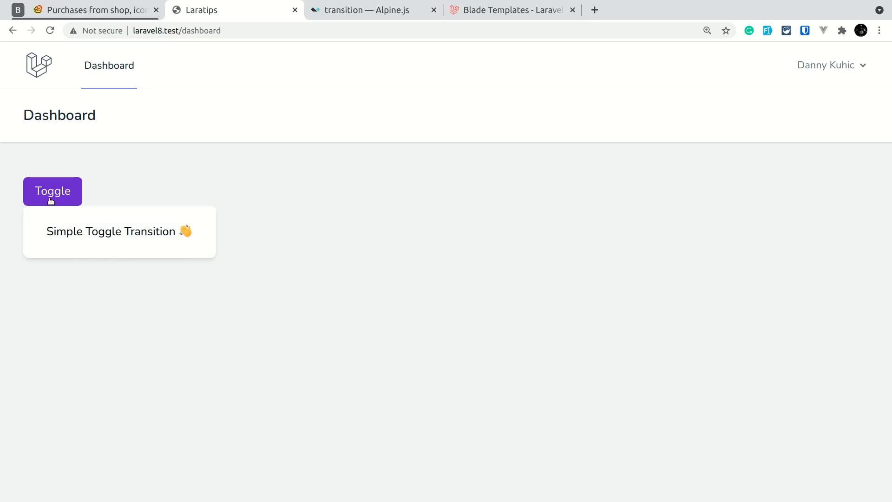
click(52, 191)
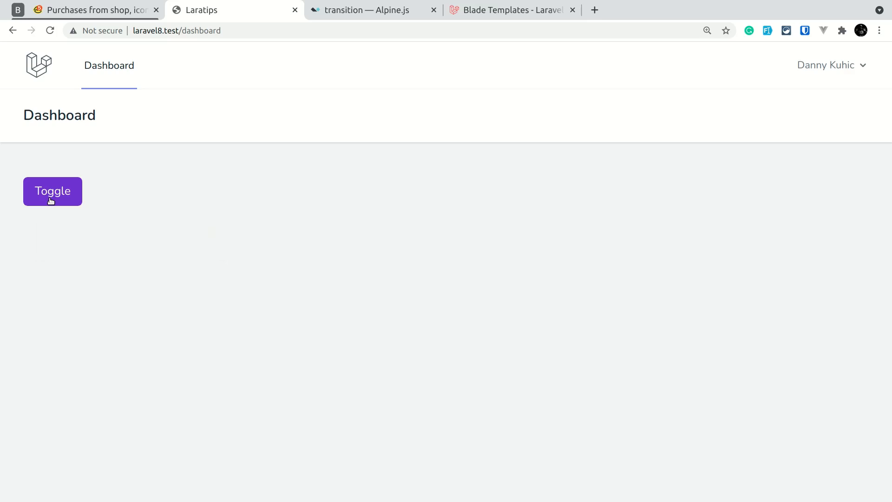
mouse_move(173, 183)
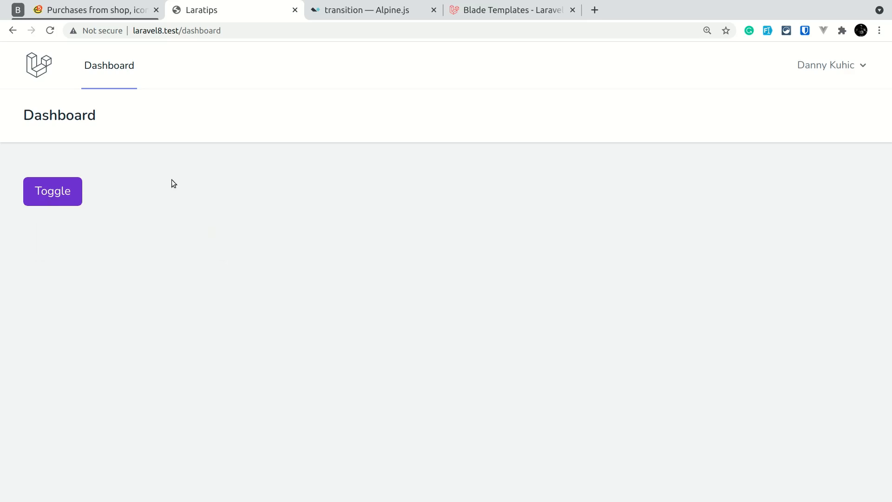
click(367, 10)
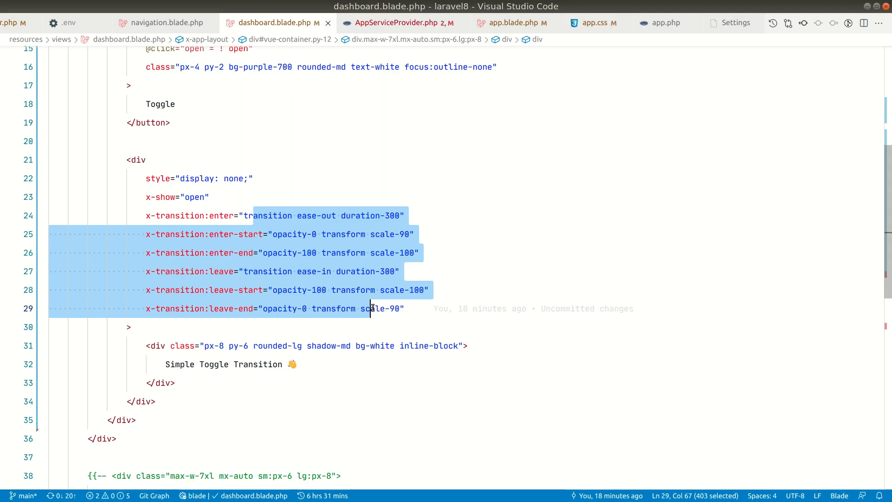
mouse_move(397, 279)
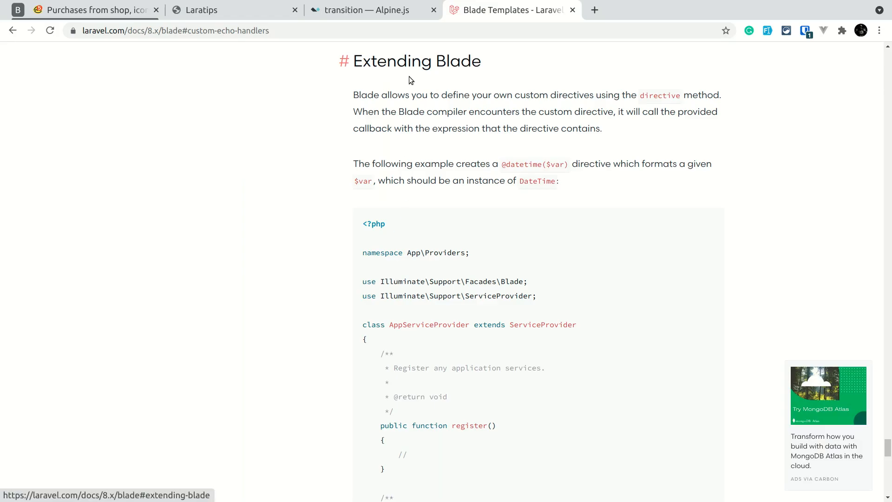
scroll(down, 3)
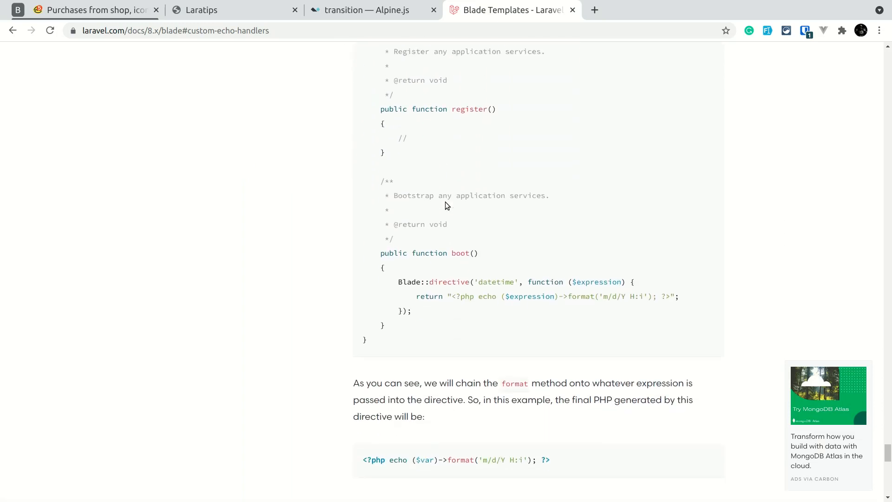
drag(396, 282, 411, 325)
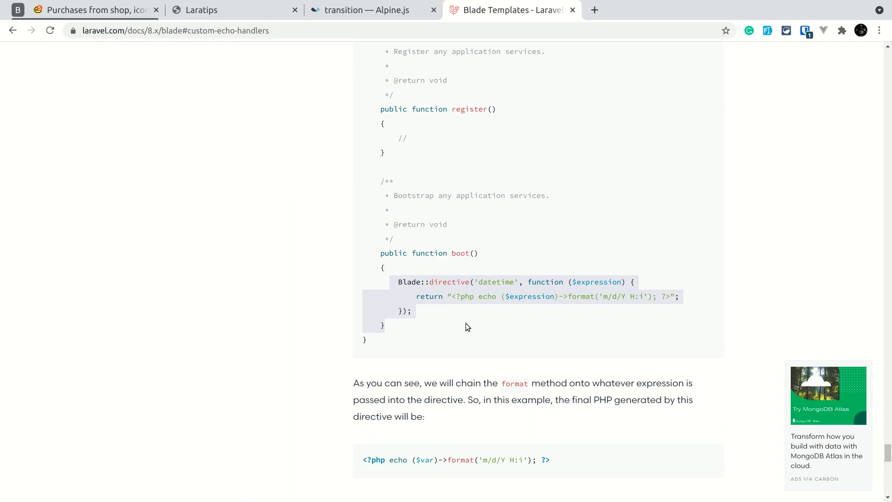
mouse_move(455, 325)
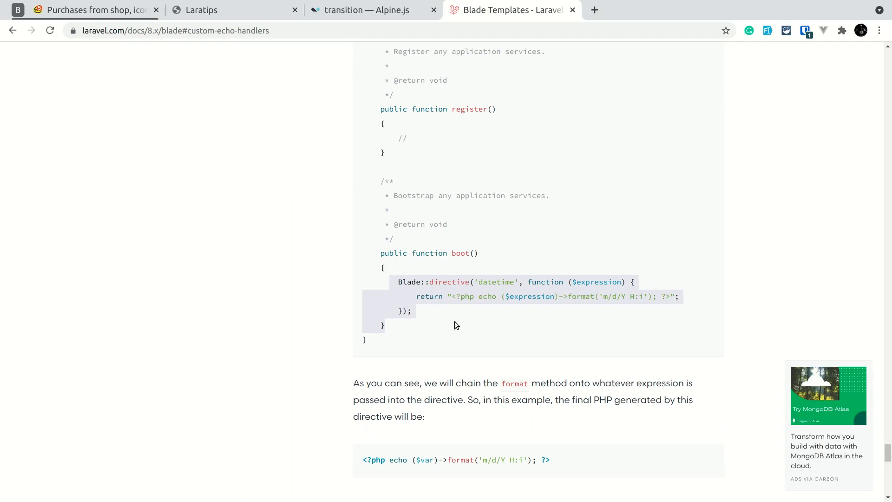
mouse_move(423, 316)
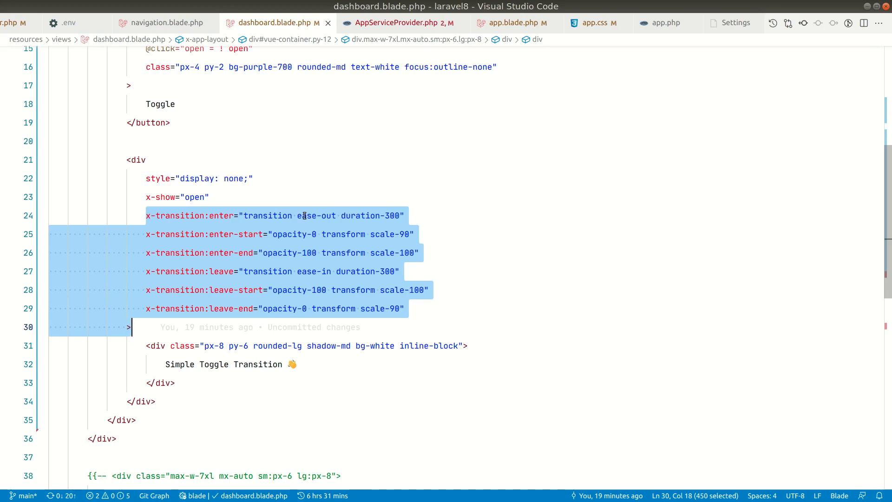
Step: Paste the datetime Blade::directive example into boot() in AppServiceProvider.php
click(253, 215)
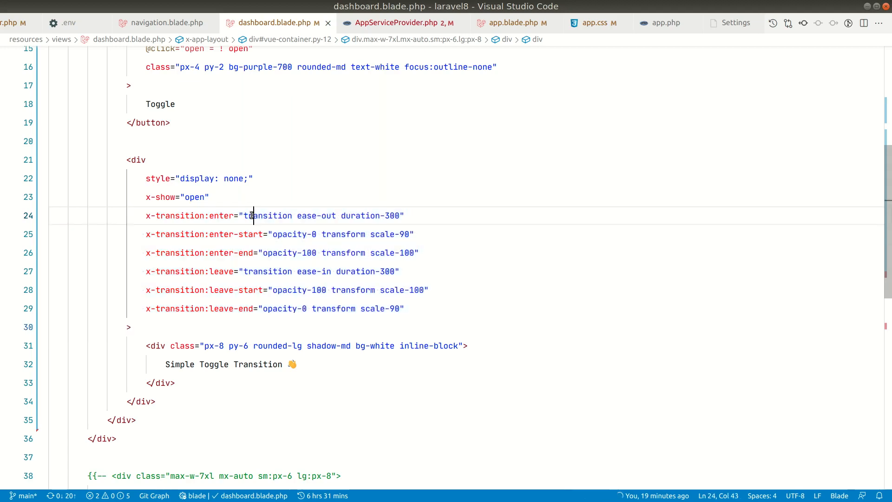
click(401, 23)
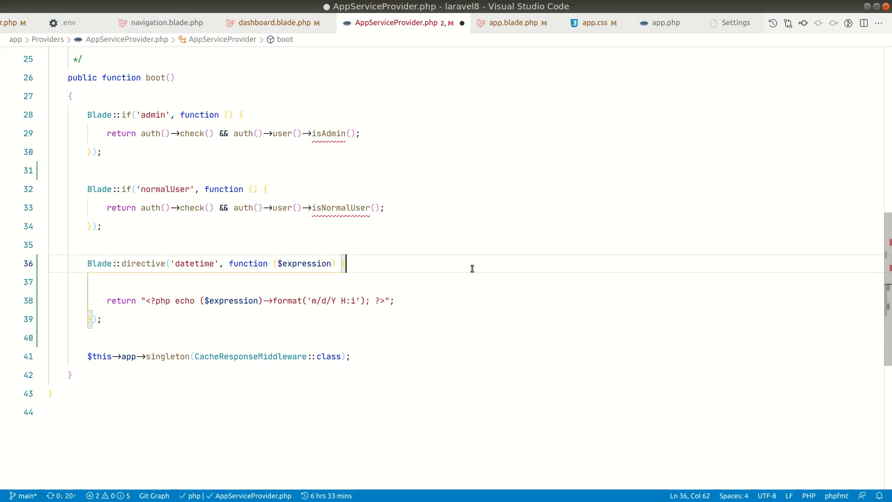
Step: Drop $expression from the datetime directive's closure and reopen dashboard.blade.php
key(Enter)
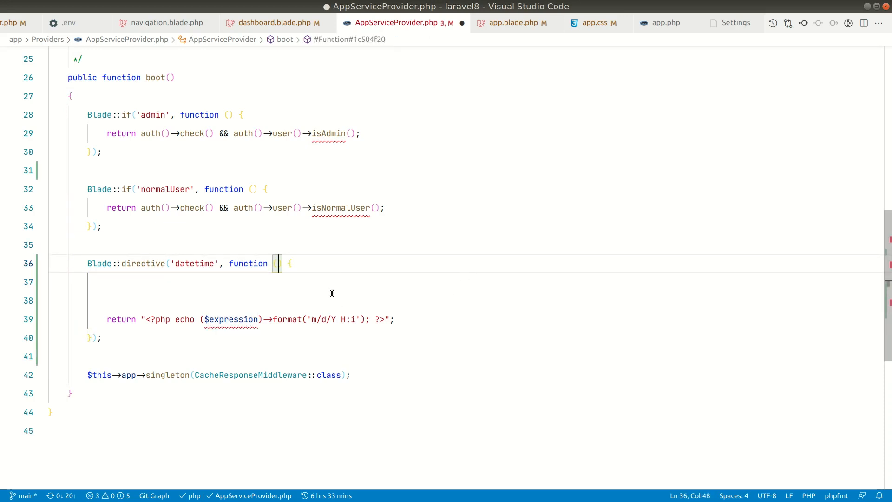
key(ctrl+p)
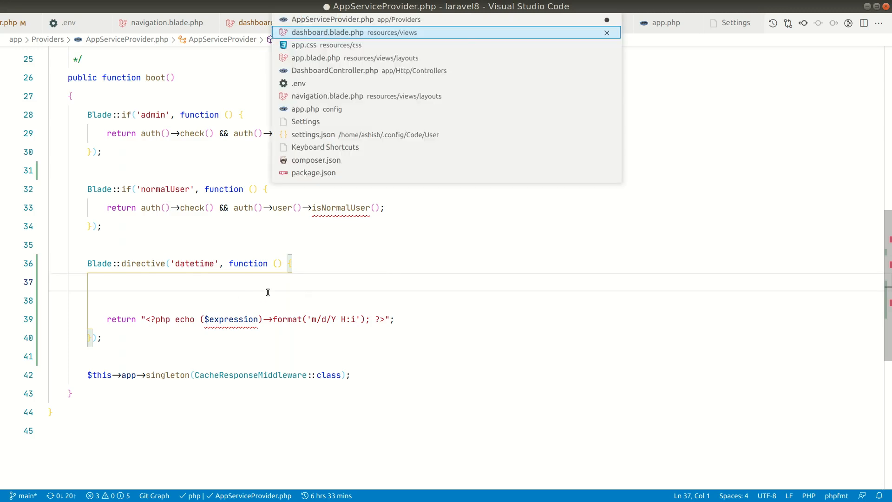
click(327, 32)
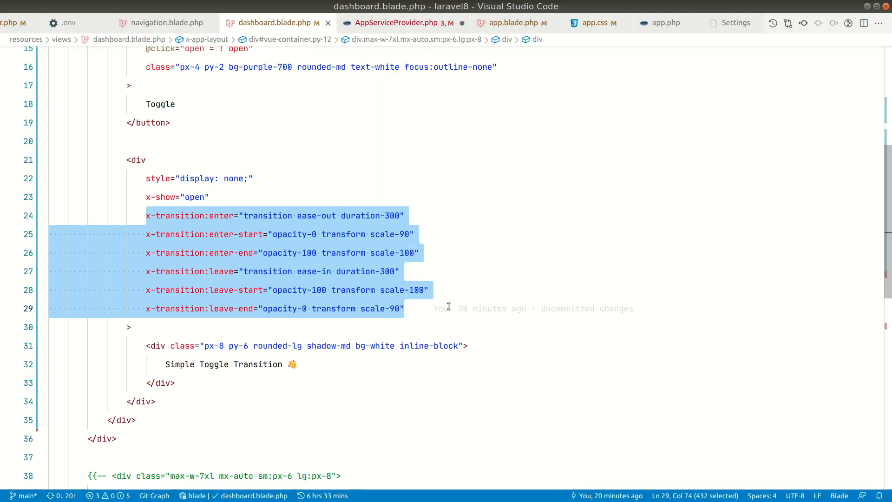
Step: Paste the six x-transition attribute lines into the datetime directive's closure body
click(400, 22)
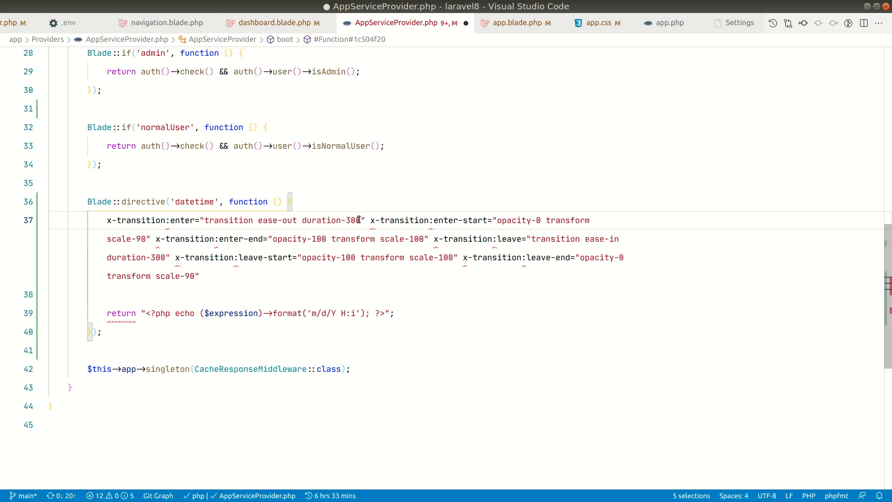
Step: Wrap the pasted transition attributes in quotes and assign them to $str
drag(106, 220, 199, 276)
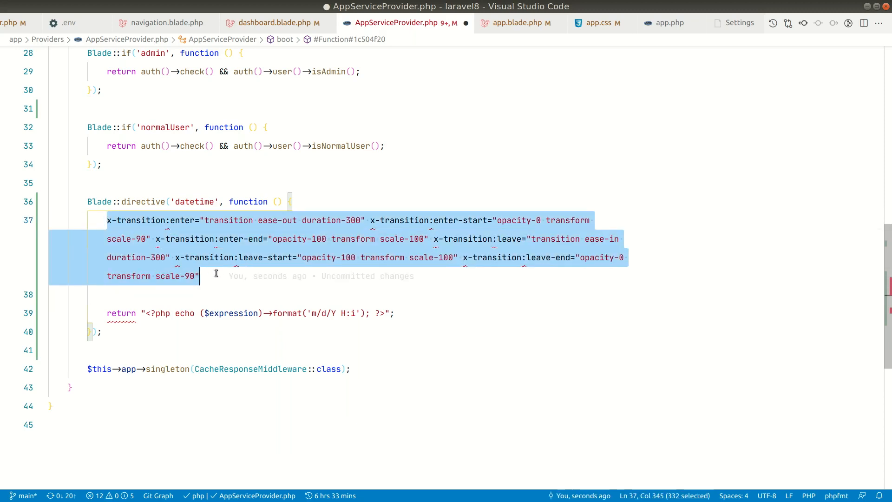
text(')
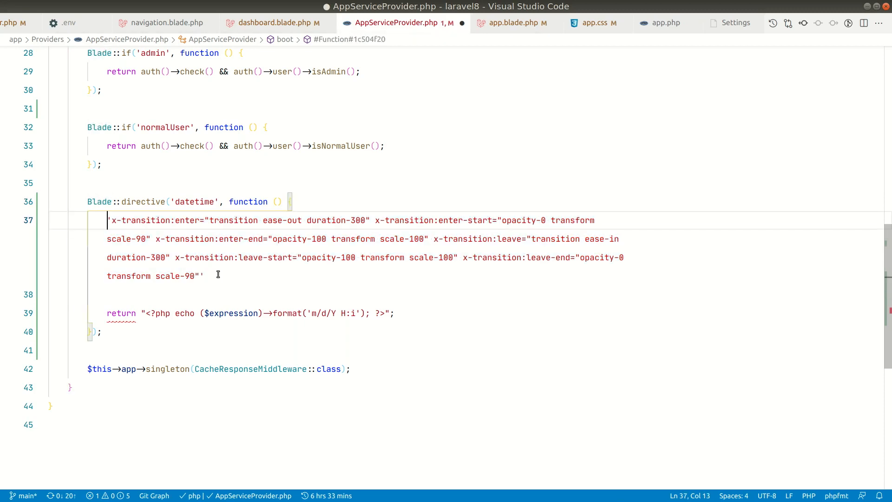
text($str =)
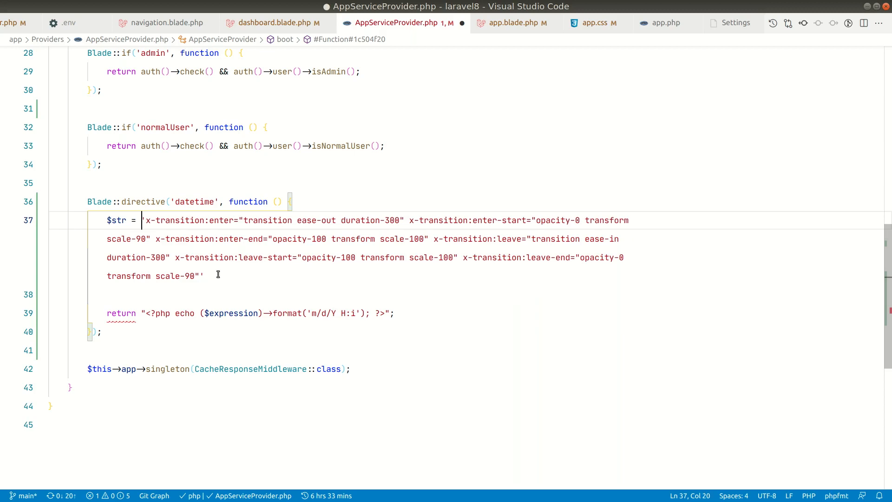
Step: Replace the return line's date-formatting expression with $str
drag(200, 313, 337, 313)
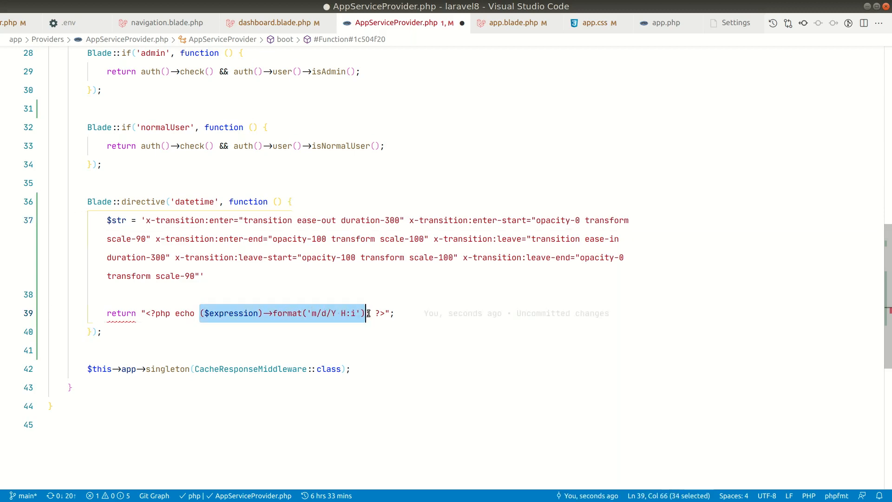
key(Delete)
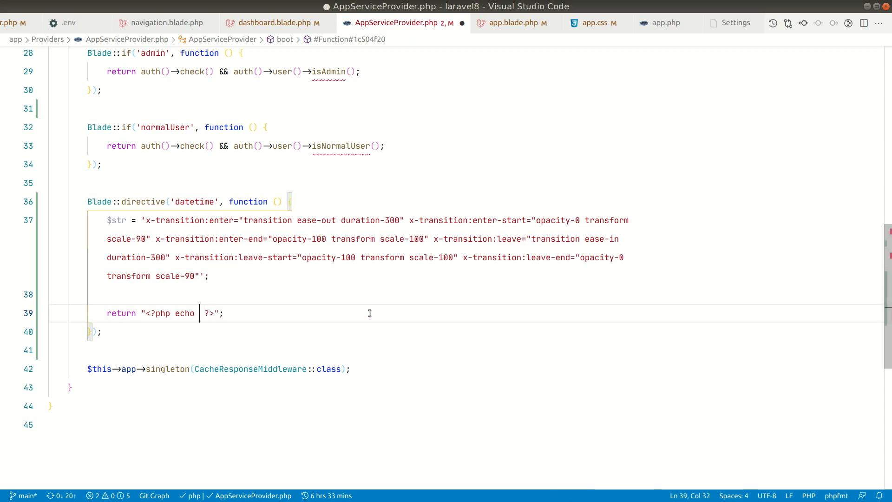
text($str)
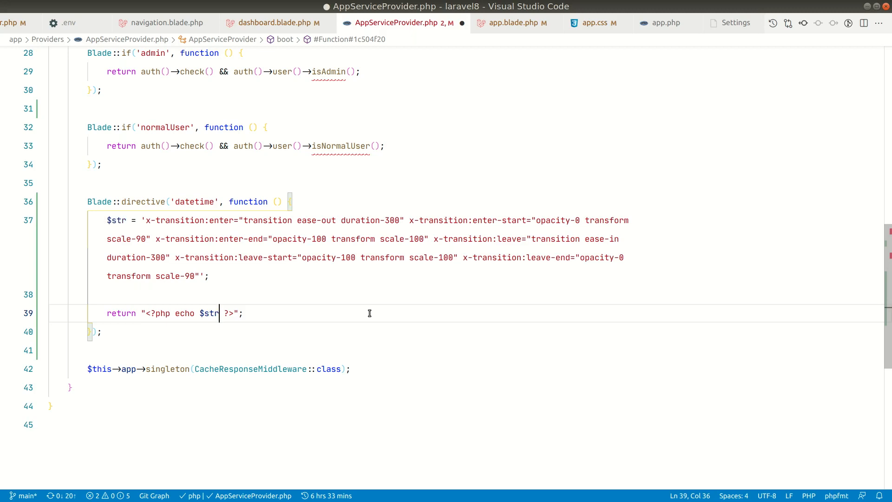
double_click(209, 313)
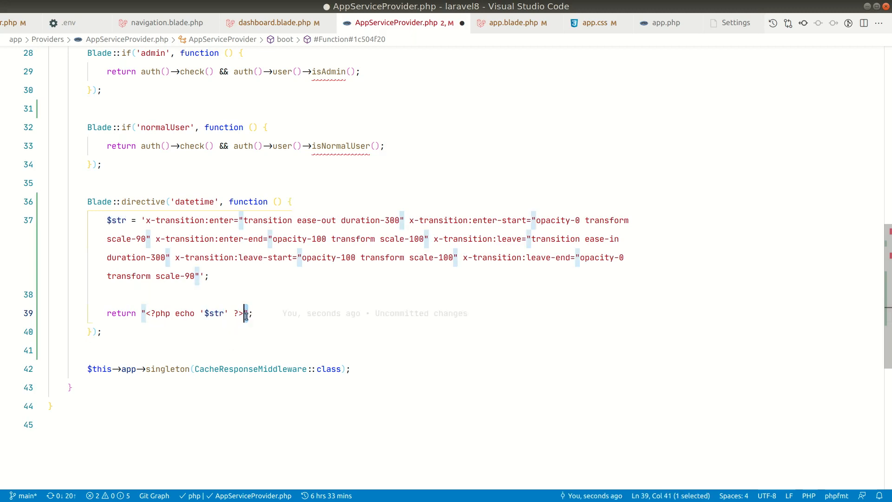
Step: Rename the directive from datetime to alpineFade
double_click(215, 314)
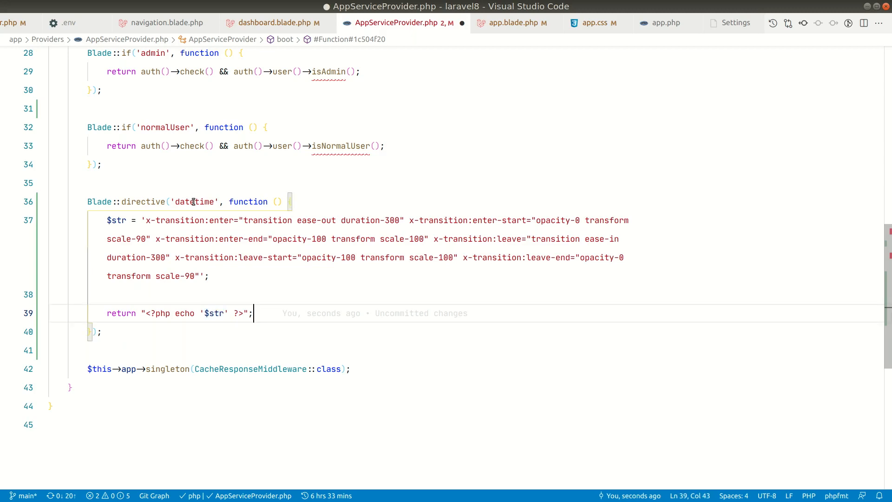
text(alpine)
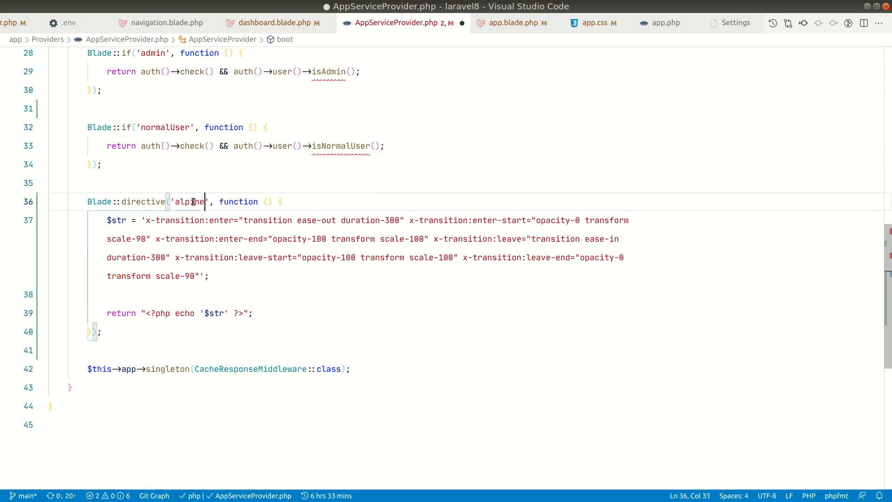
text(Fade)
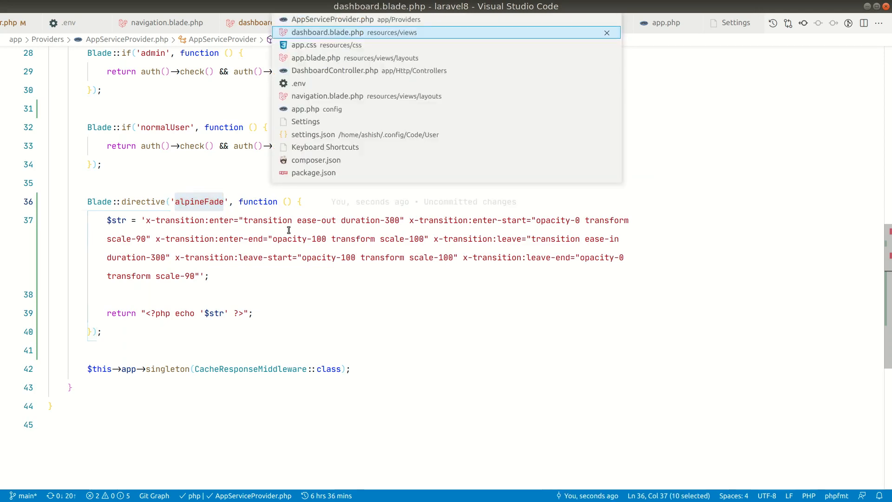
click(326, 32)
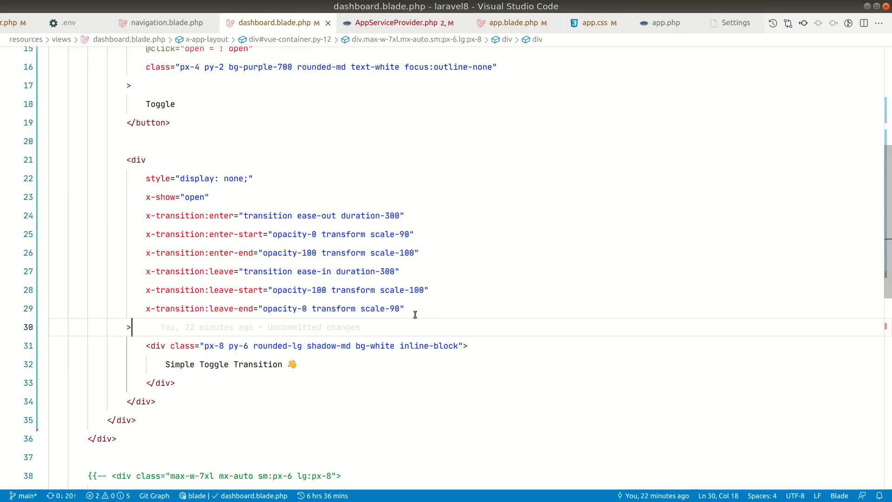
drag(146, 215, 405, 309)
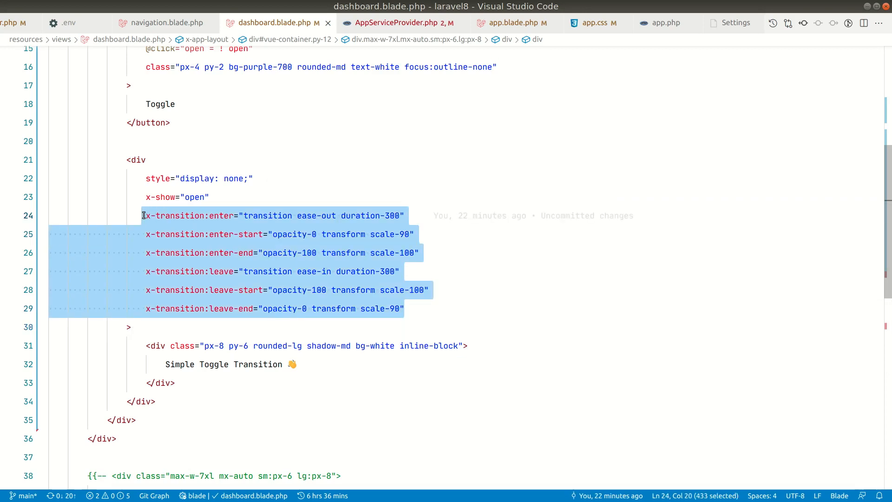
text(@alpineFade)
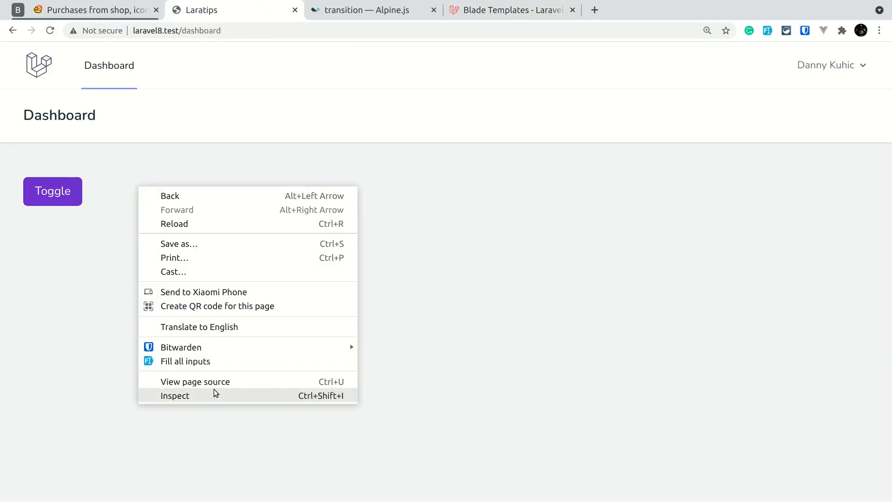
Step: Inspect the rendered x-transition attributes in page source, then toggle the card open and closed
click(195, 381)
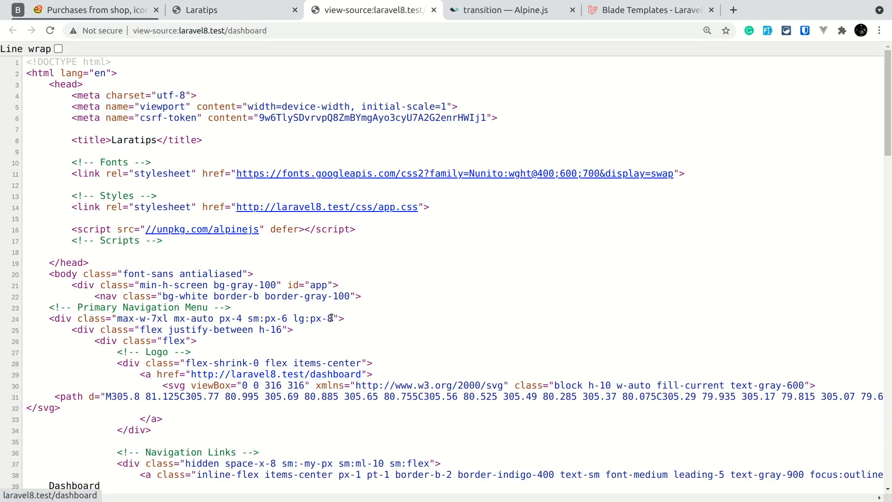
scroll(down, 3)
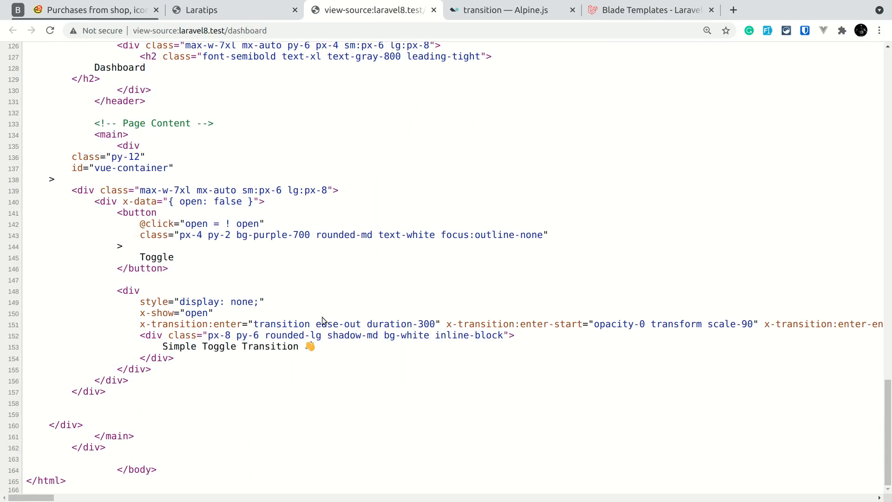
double_click(182, 324)
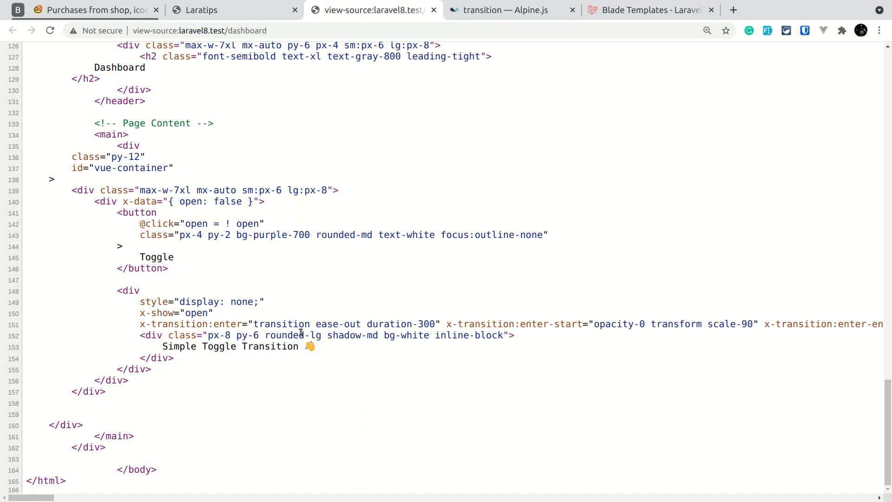
drag(141, 324, 272, 324)
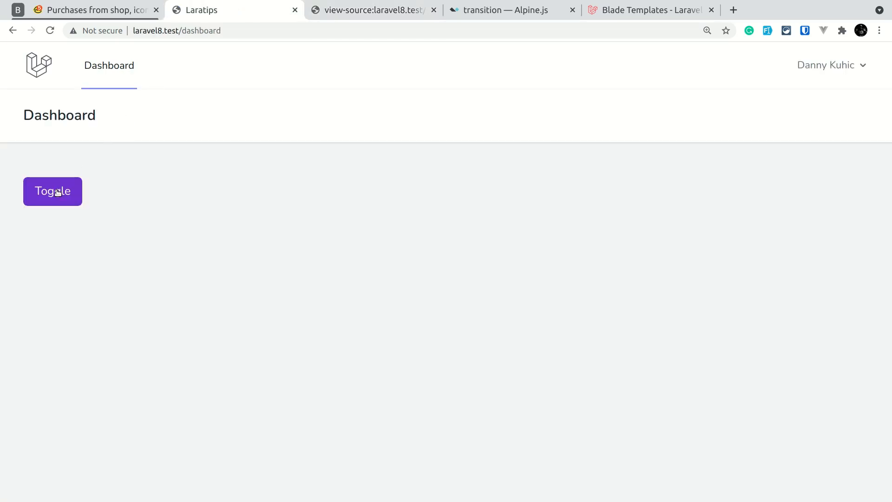
click(52, 190)
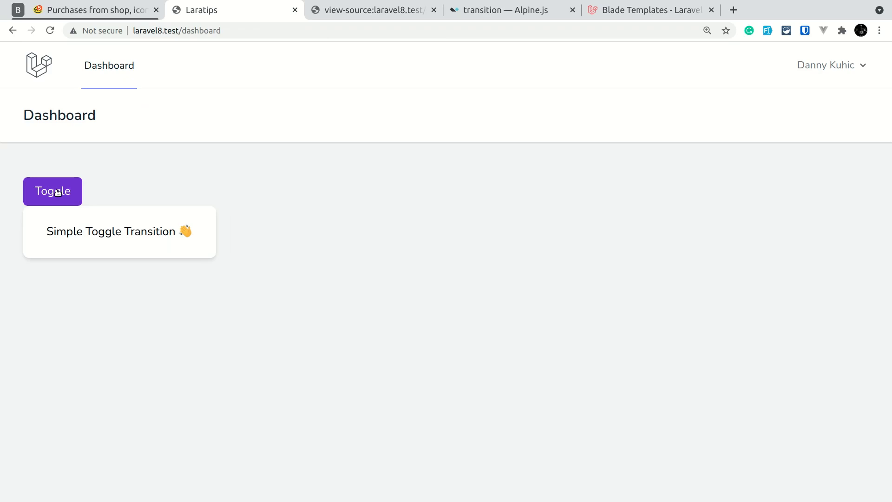
click(52, 191)
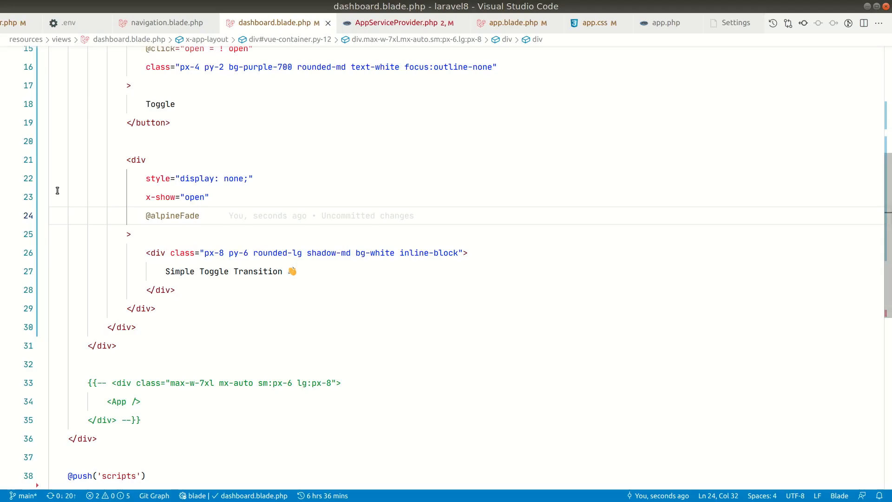
double_click(172, 215)
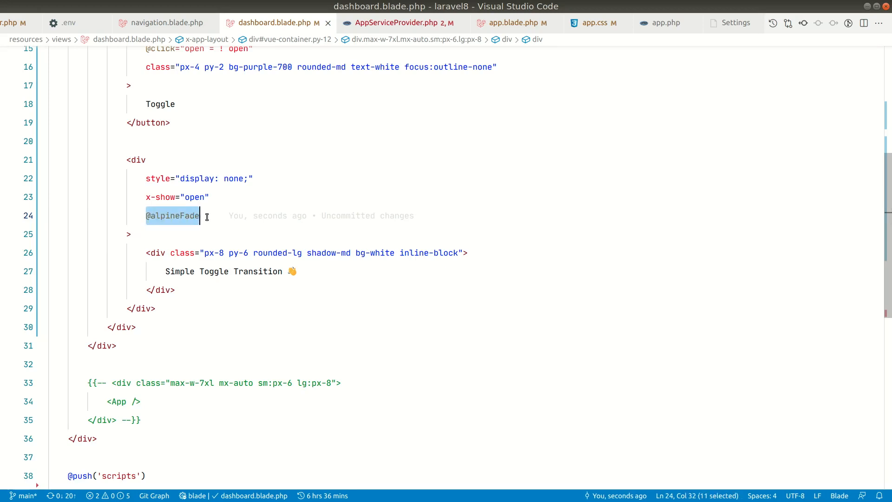